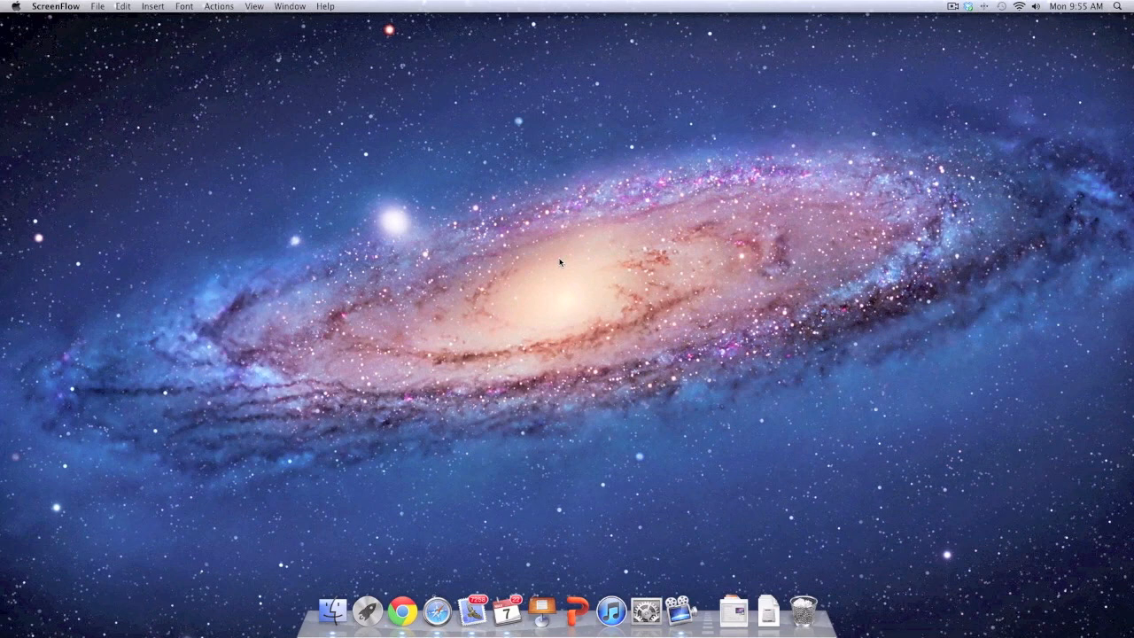
mouse_move(299, 113)
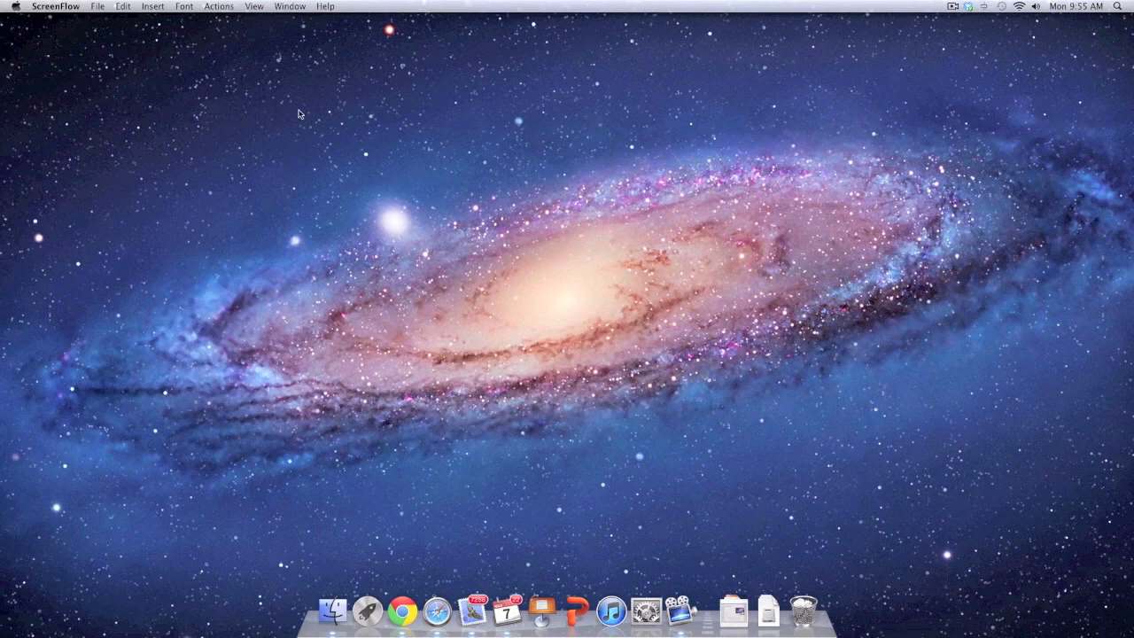
mouse_move(19, 14)
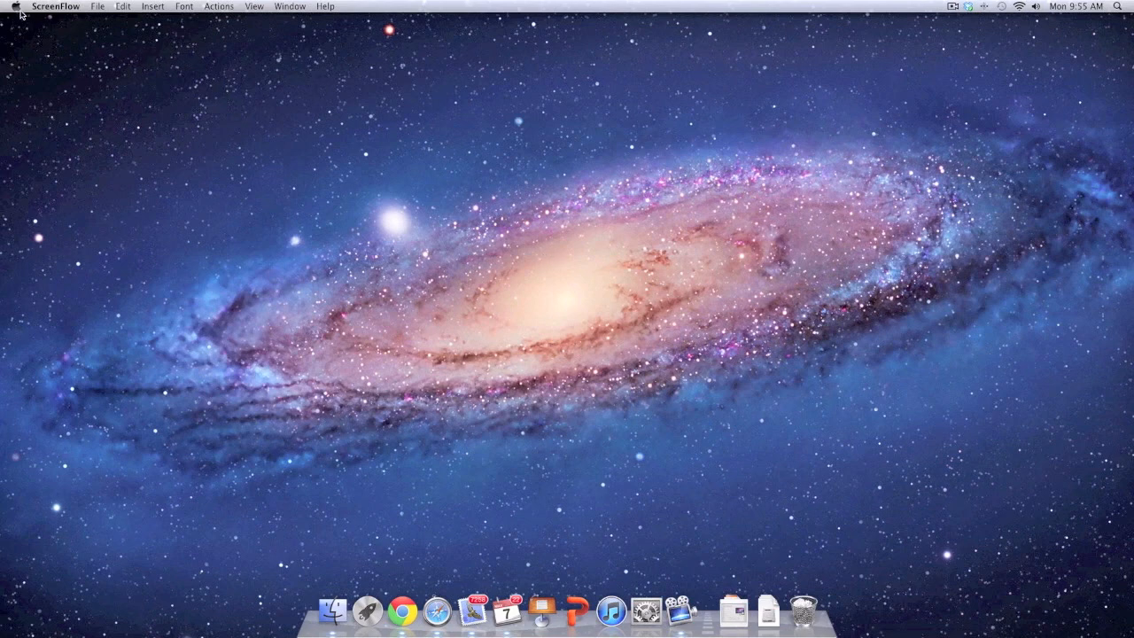
Step: Open System Preferences from the Apple menu
click(13, 6)
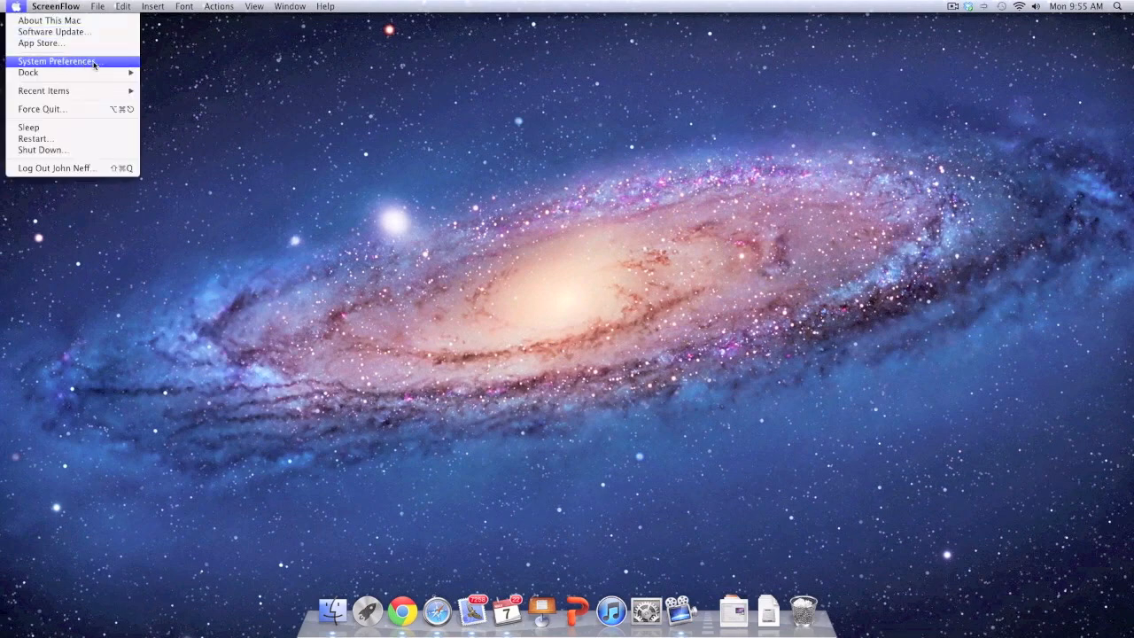
mouse_move(112, 68)
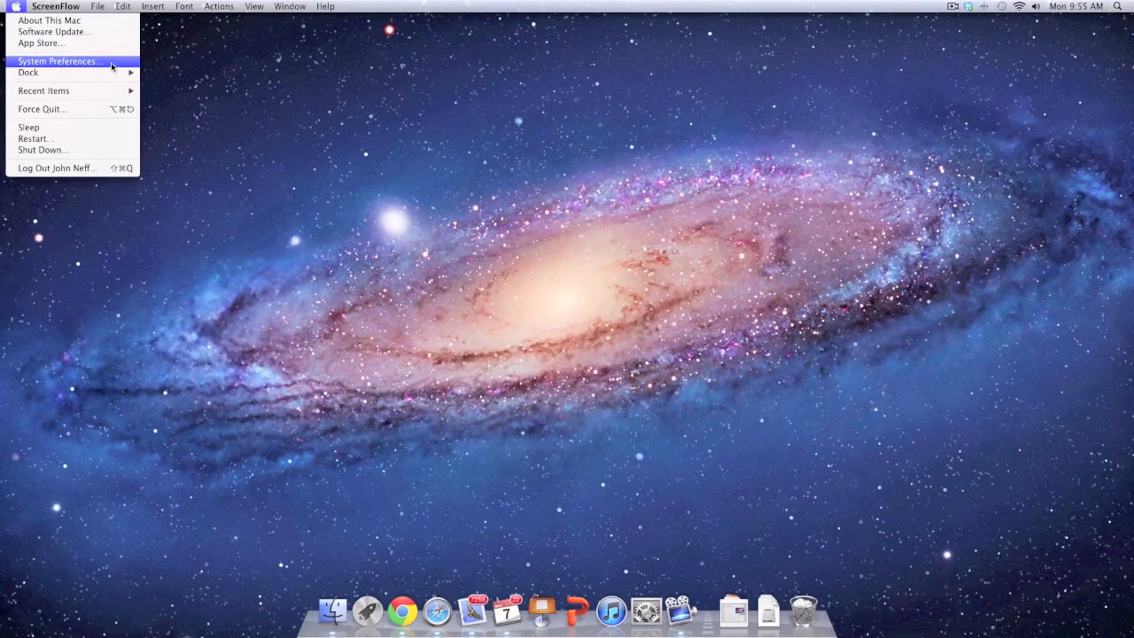
click(59, 61)
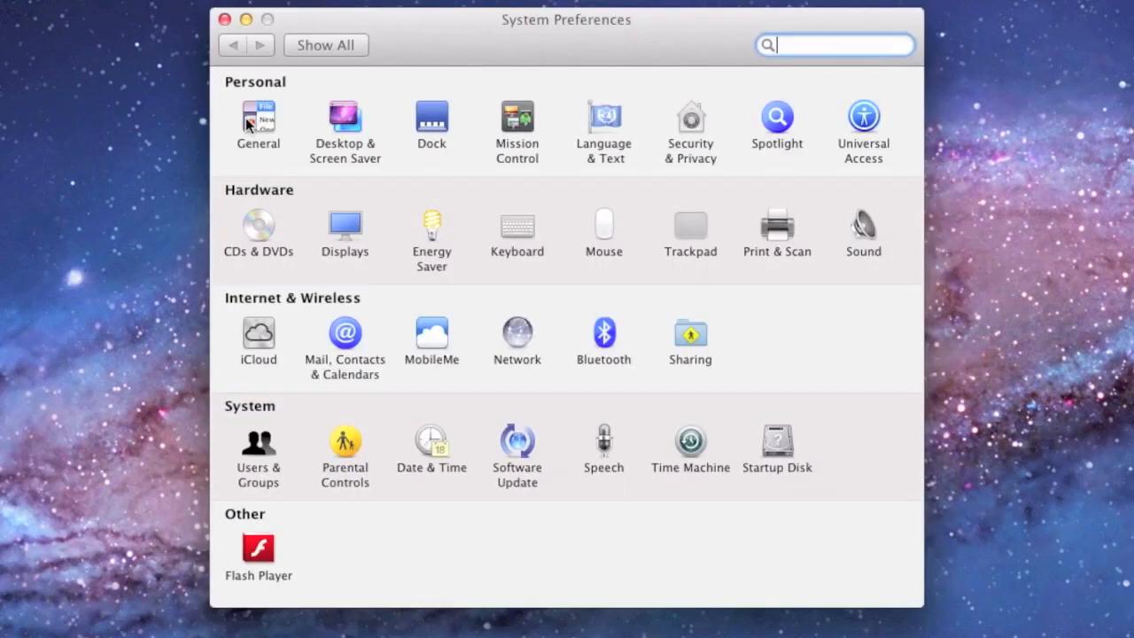
mouse_move(363, 132)
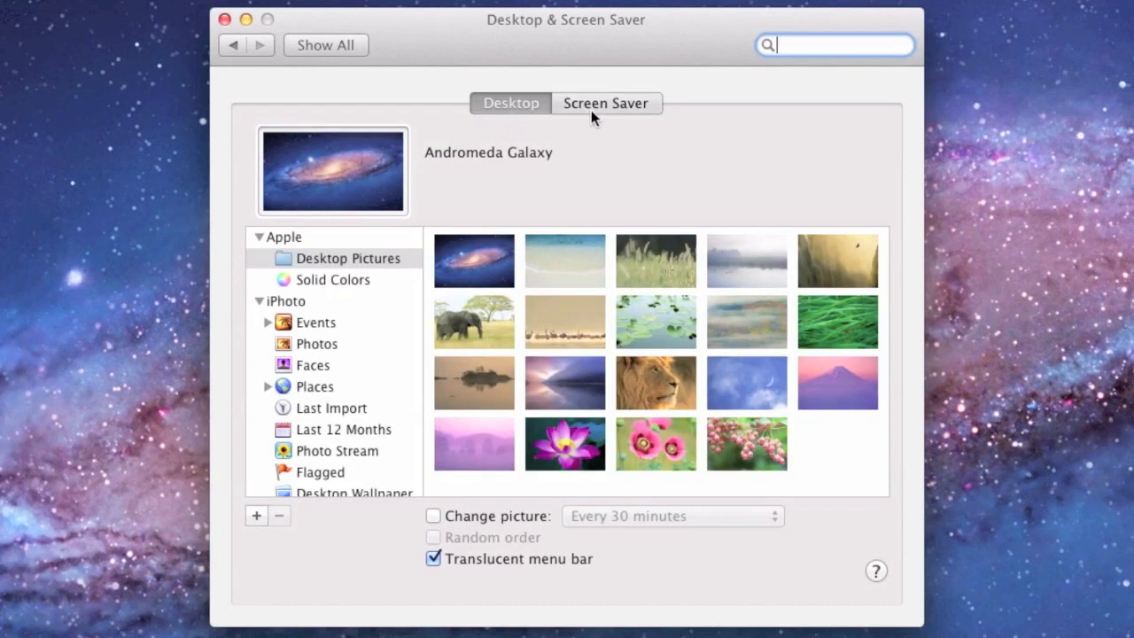
Step: Show the screen saver settings and preview Flurry, RSS Visualizer, Shell, then Spectrum
click(606, 102)
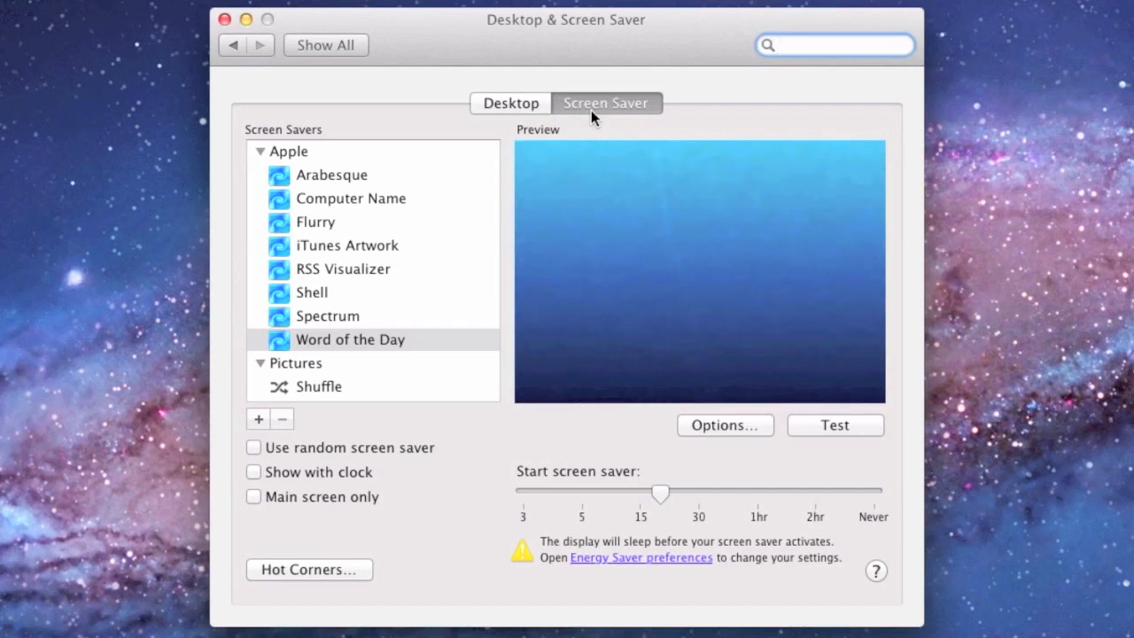
mouse_move(380, 193)
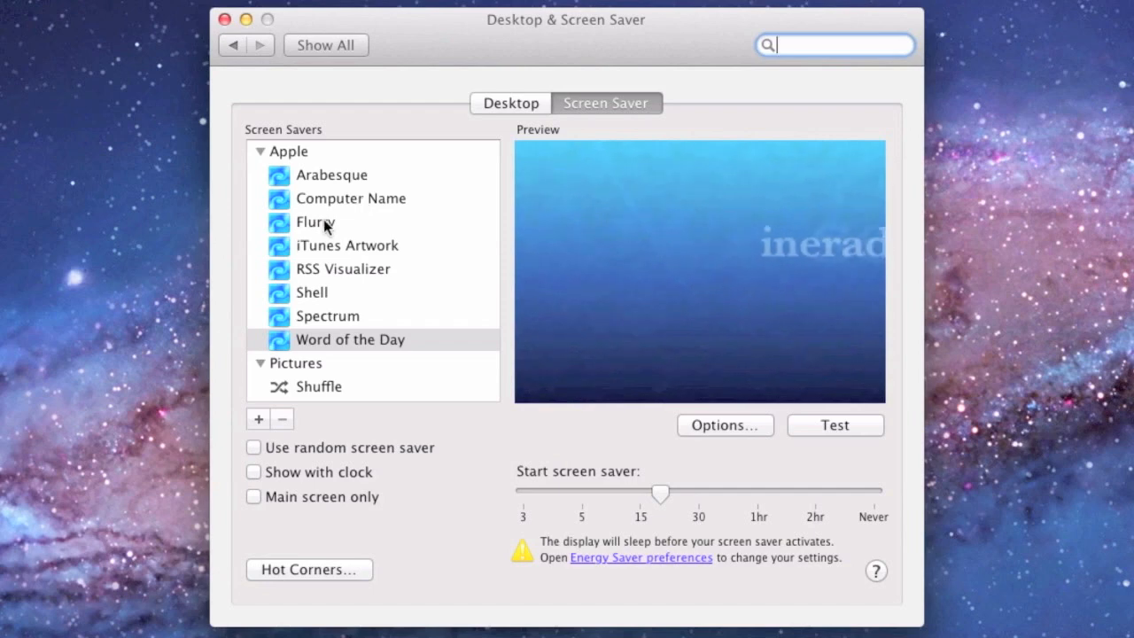
click(315, 222)
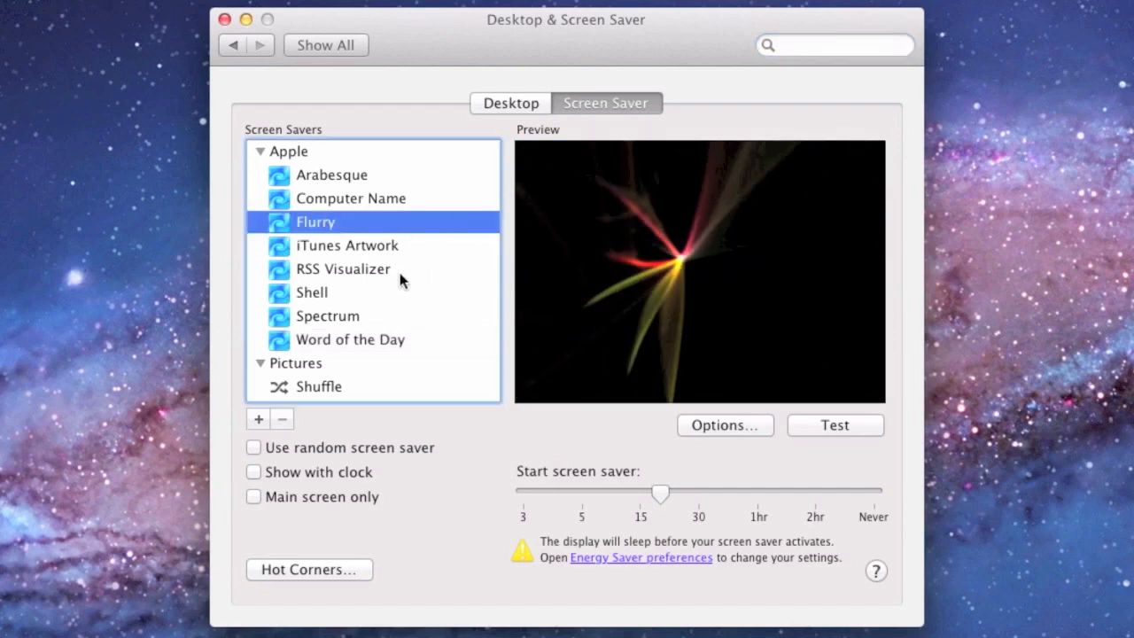
click(344, 268)
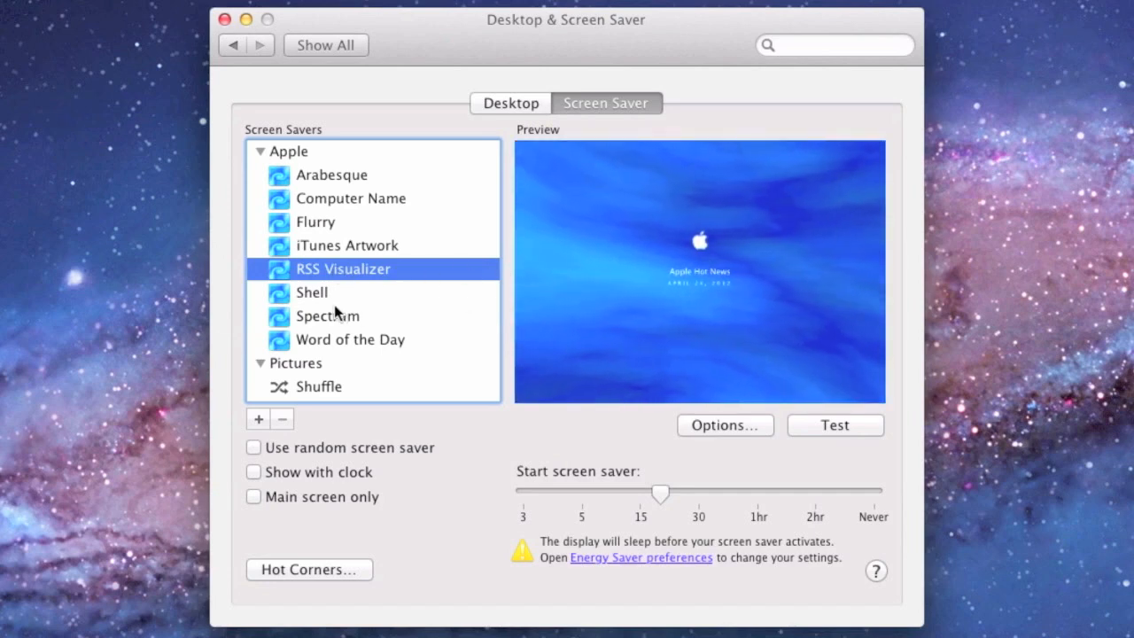
click(310, 291)
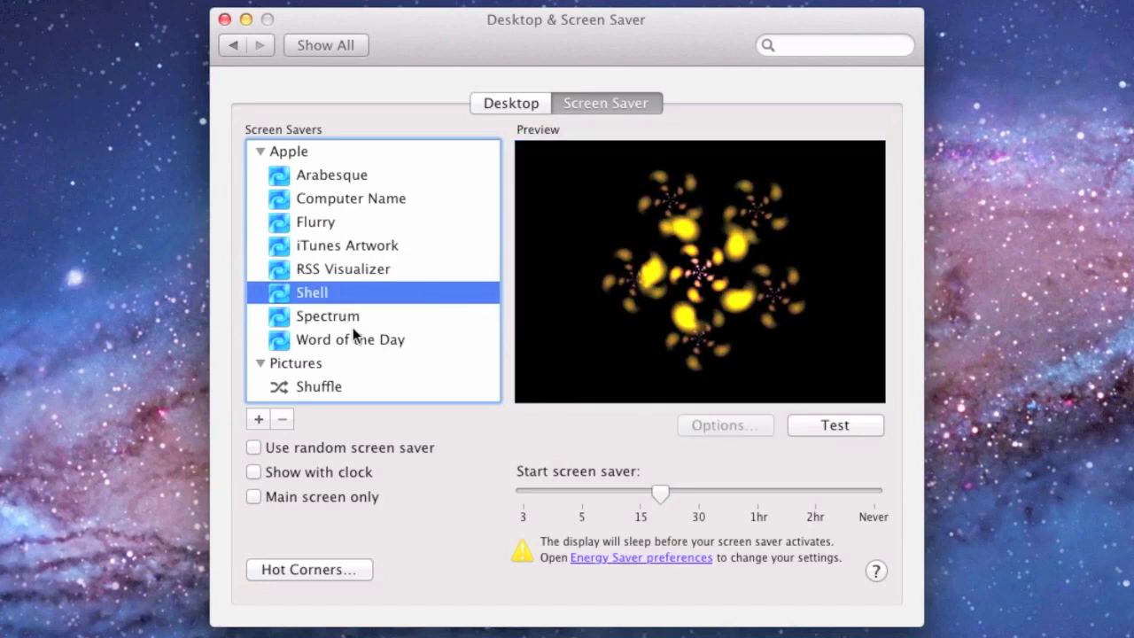
click(326, 315)
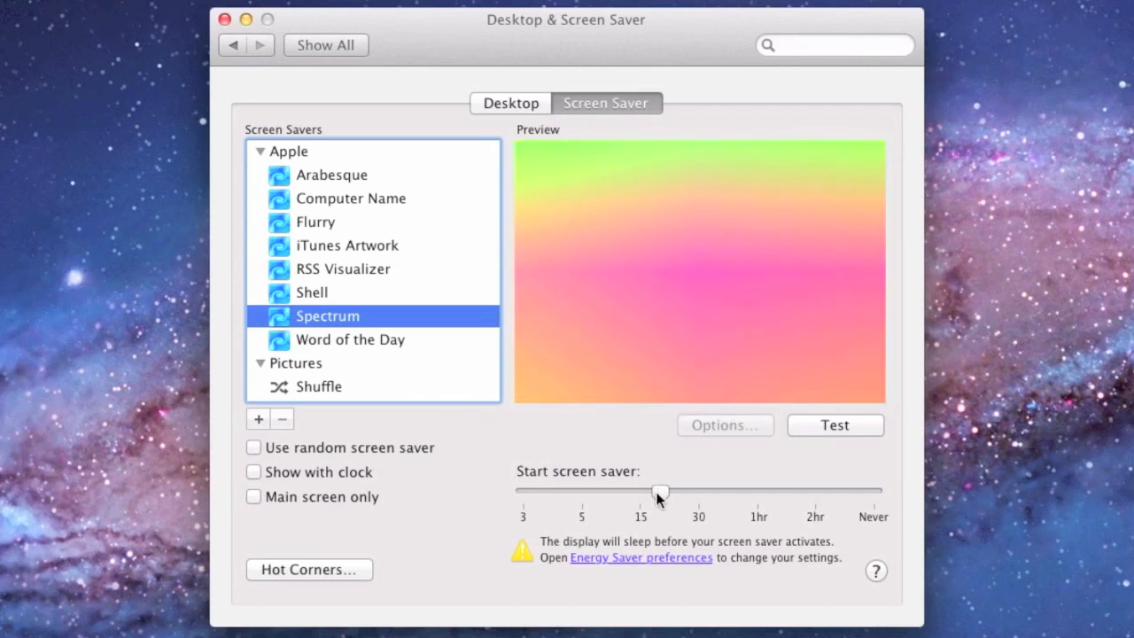
Step: Set the screen saver to start after 10 minutes and choose Flurry
drag(660, 492, 610, 492)
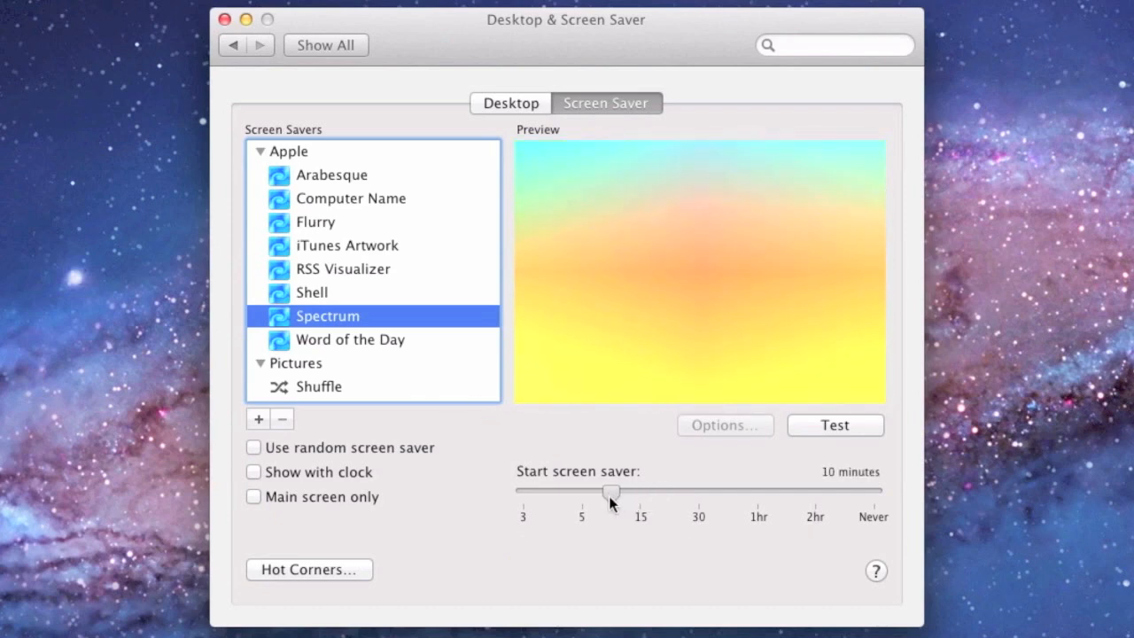
drag(611, 490, 604, 491)
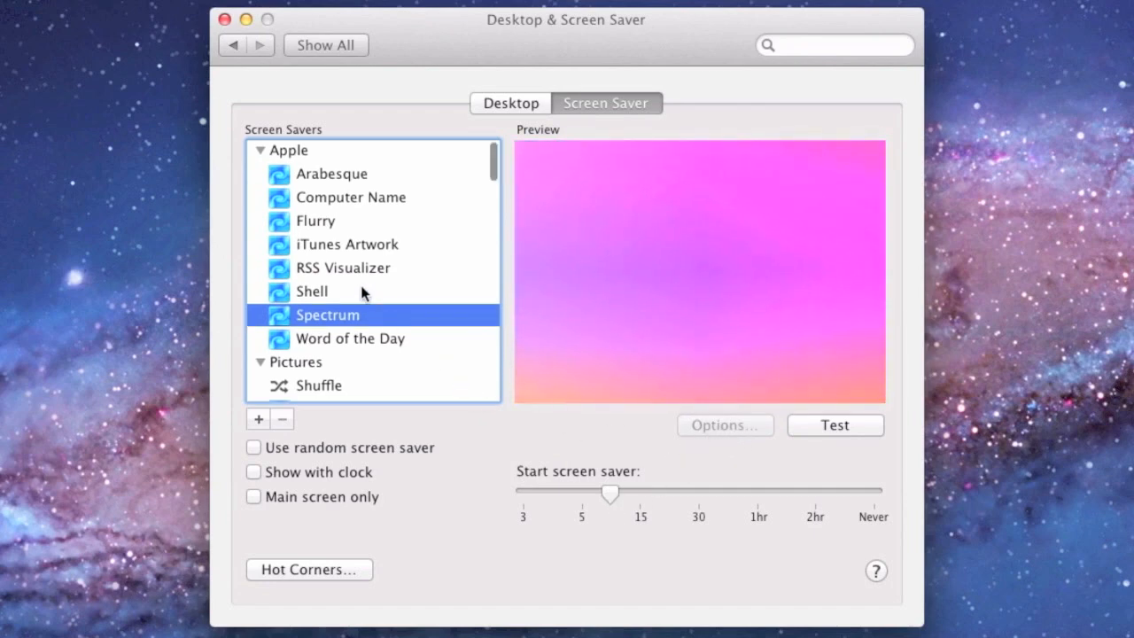
click(311, 290)
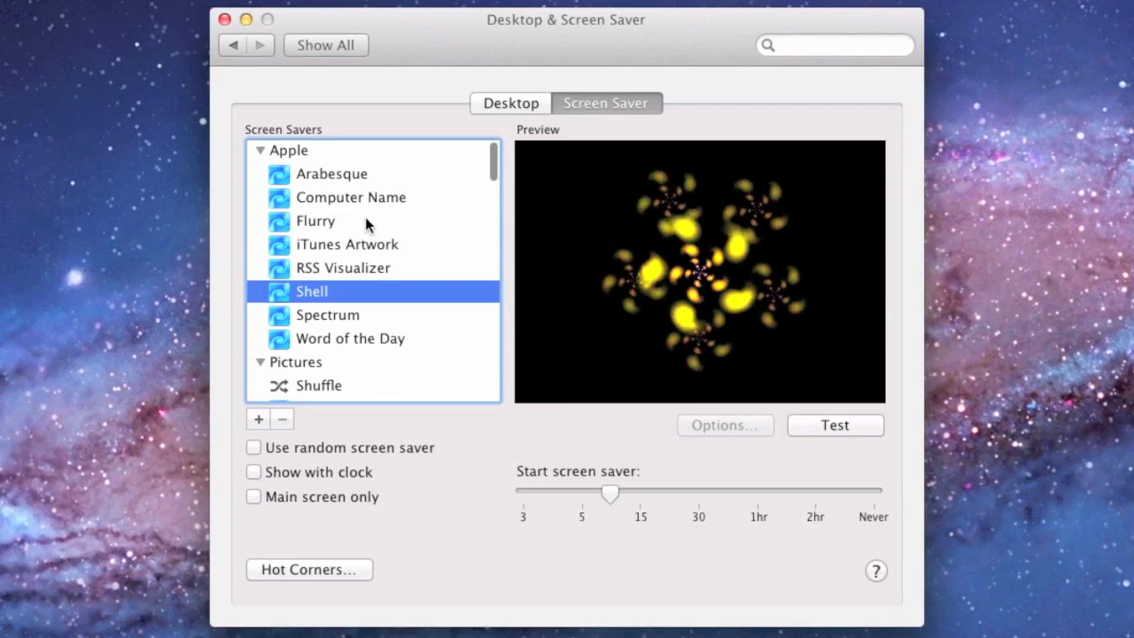
click(315, 220)
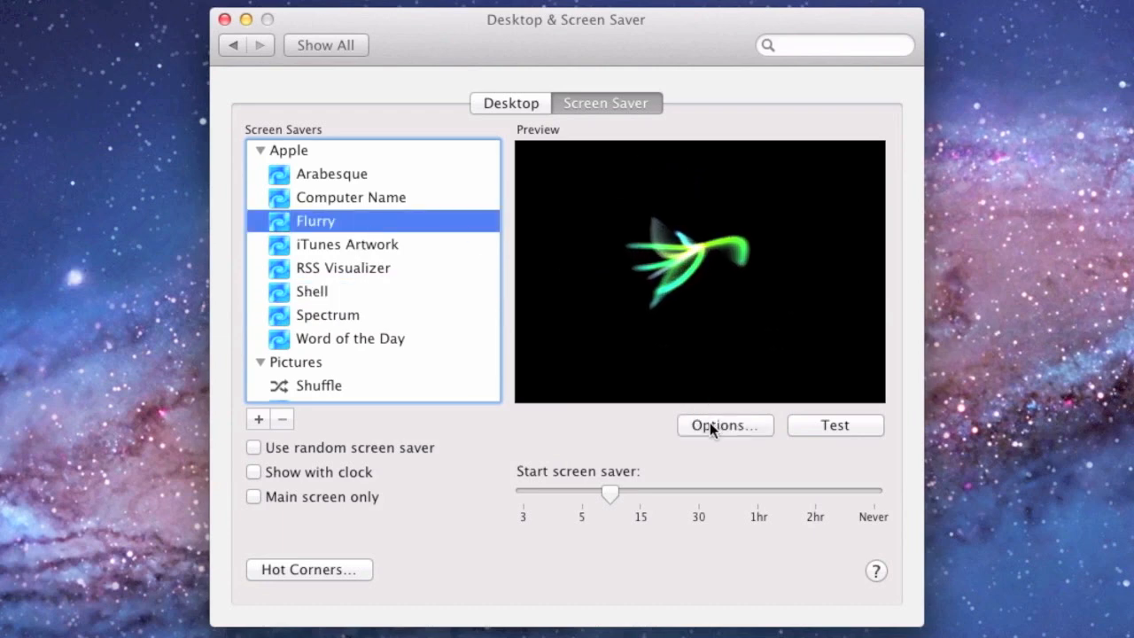
click(724, 425)
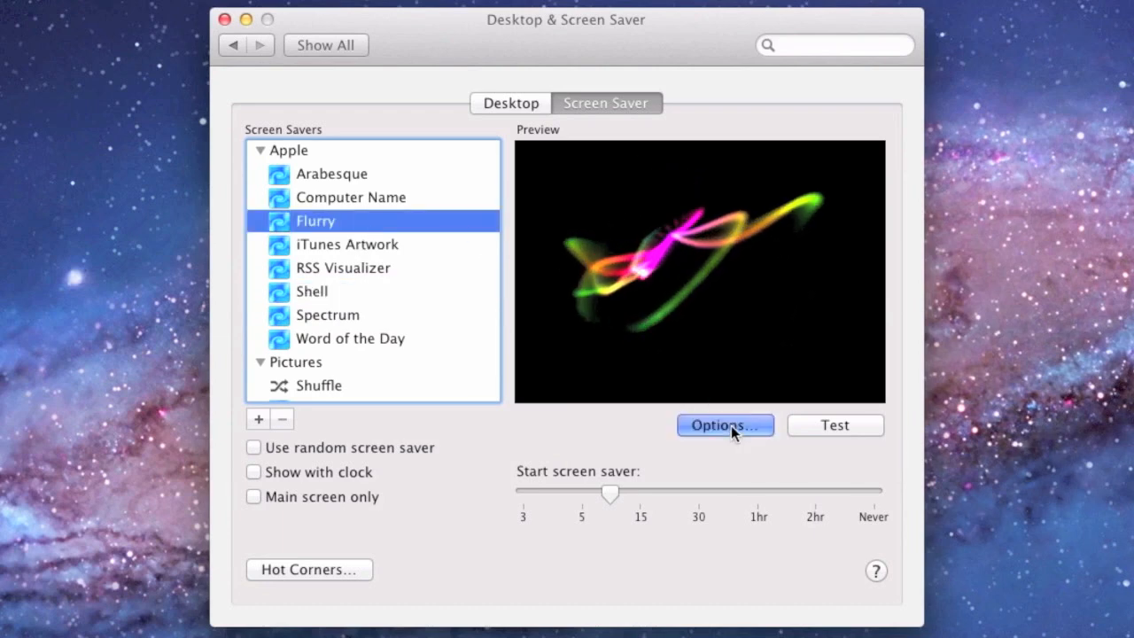
Step: Give Flurry few streams, thicker ribbons and fast speed in its options, then confirm
click(724, 425)
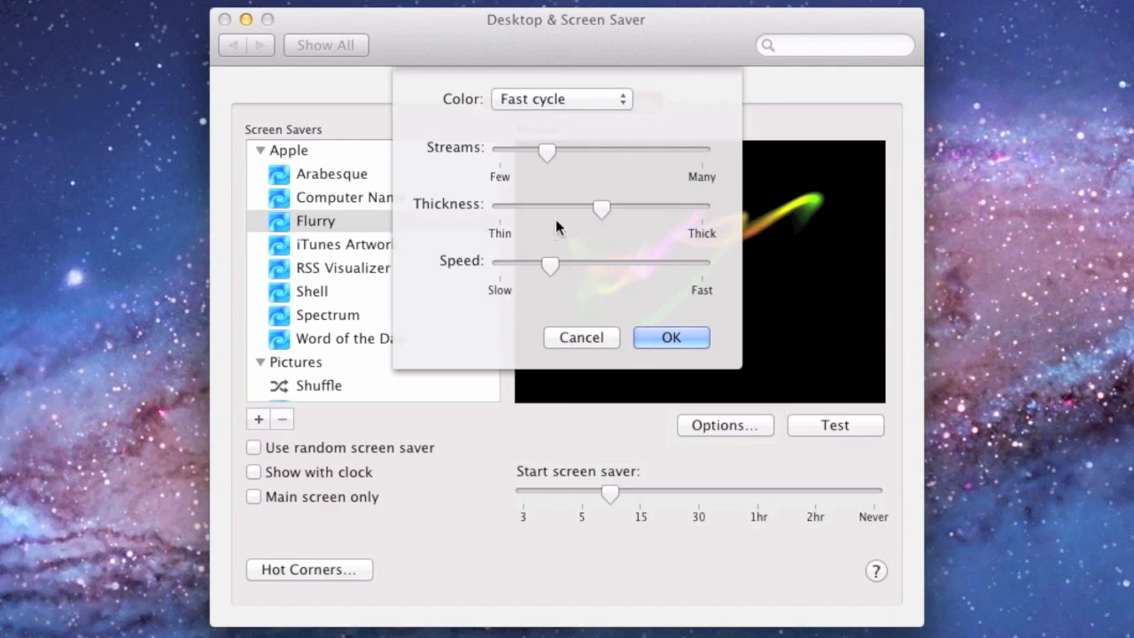
drag(549, 263, 666, 264)
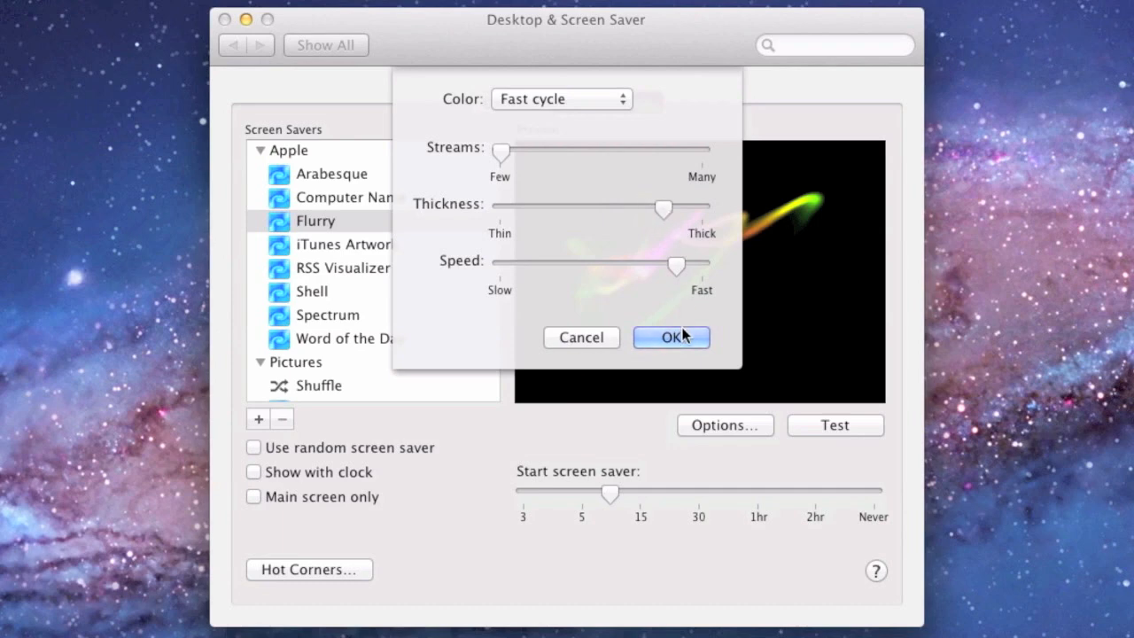
click(670, 337)
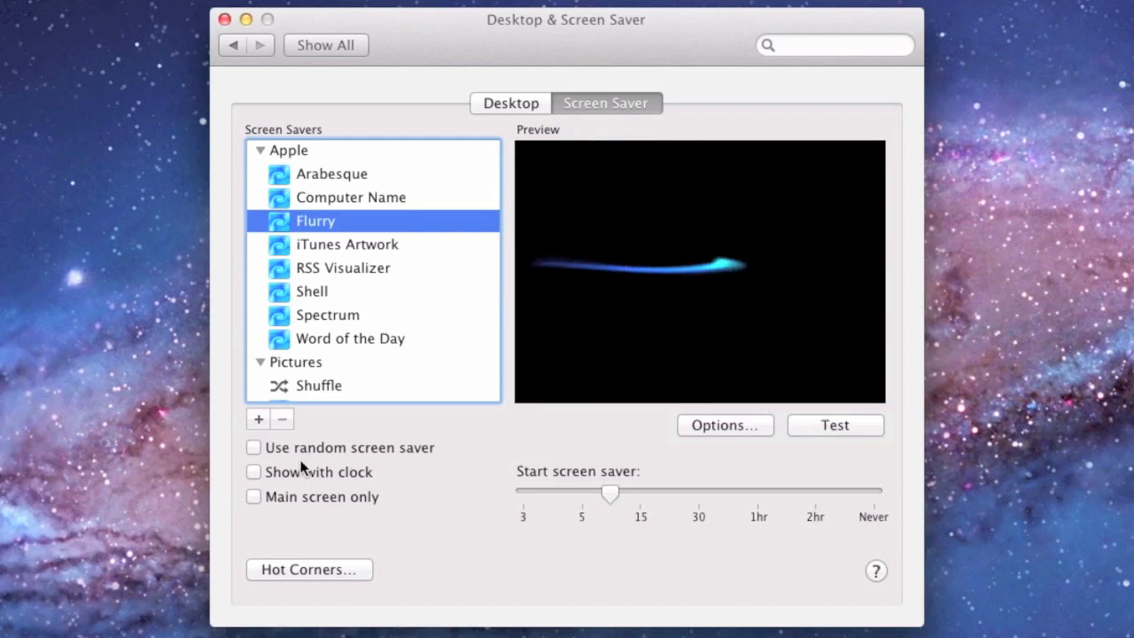
mouse_move(368, 495)
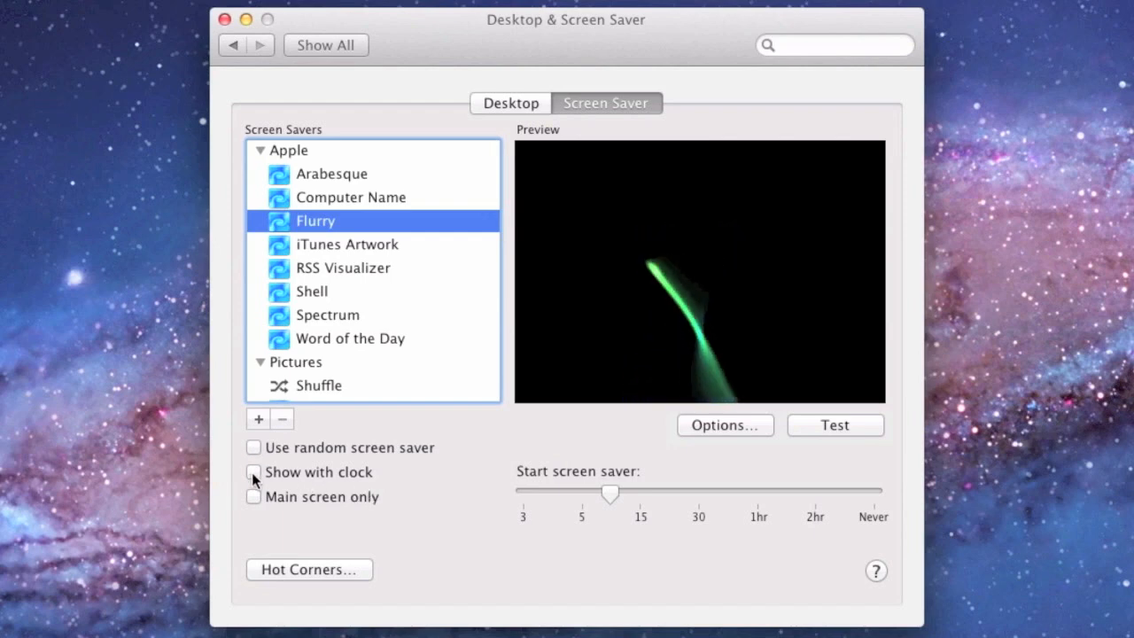
Step: Enable Show with clock and Use random screen saver
click(253, 471)
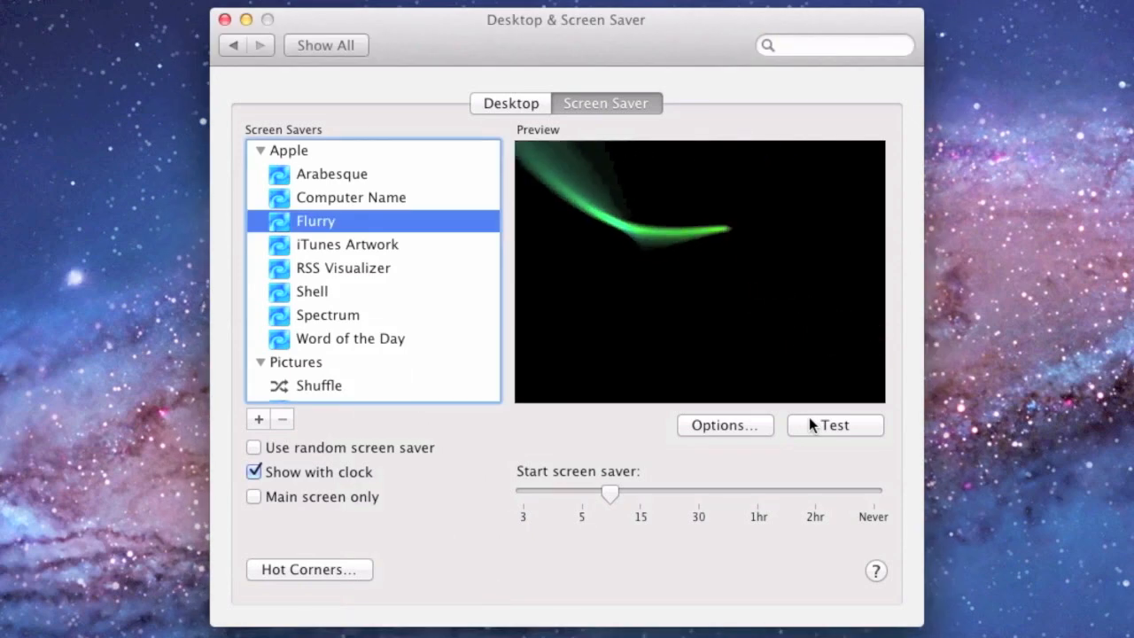
mouse_move(691, 429)
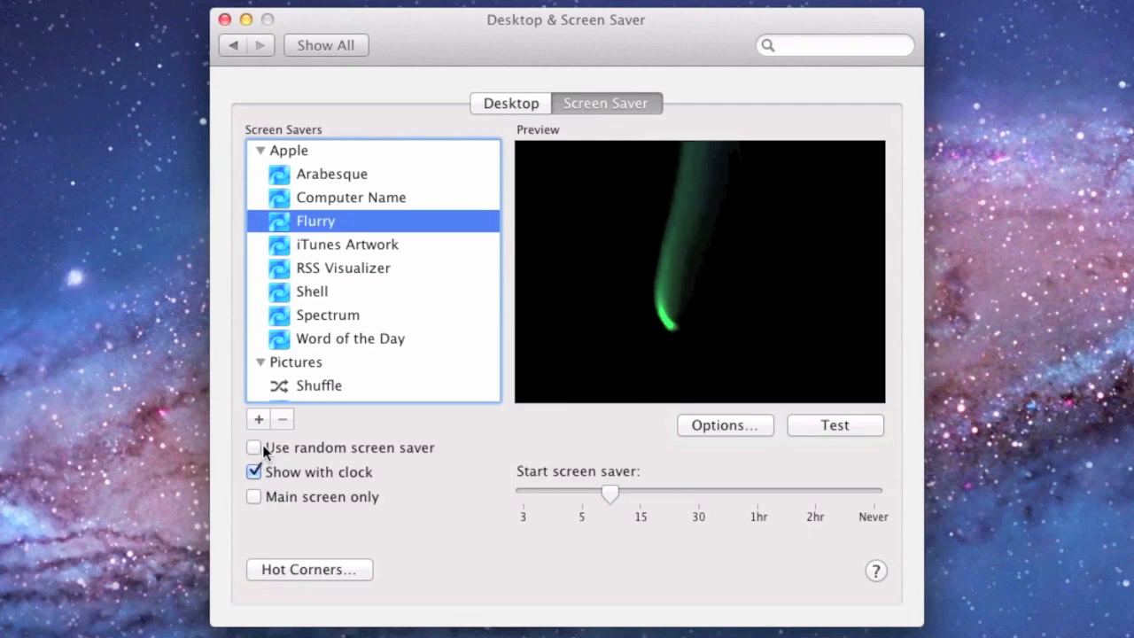
click(253, 448)
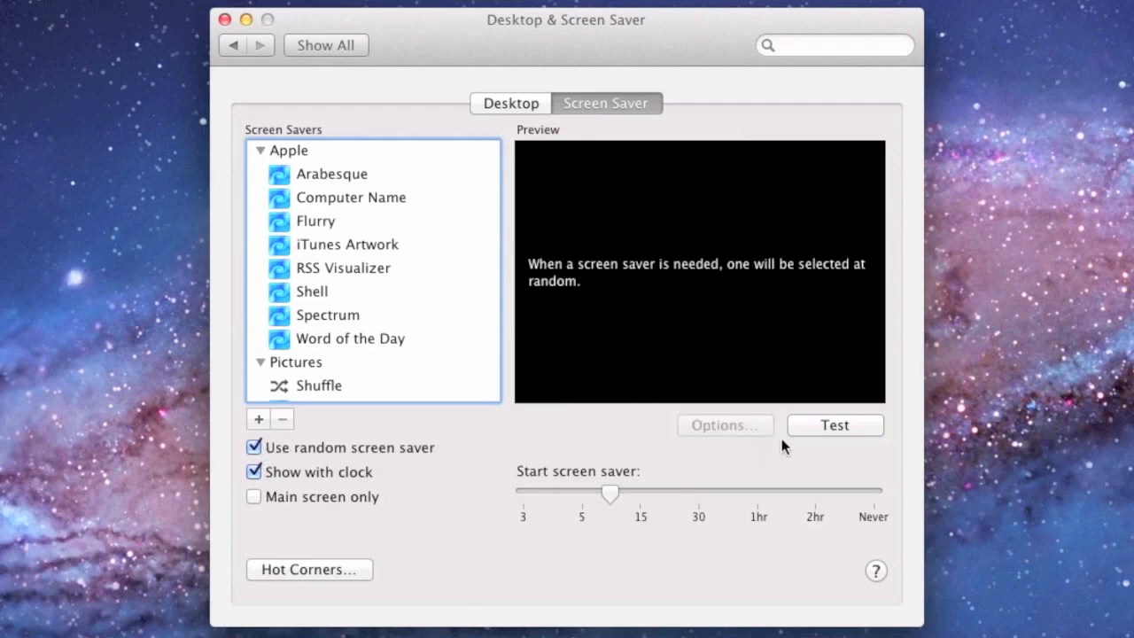